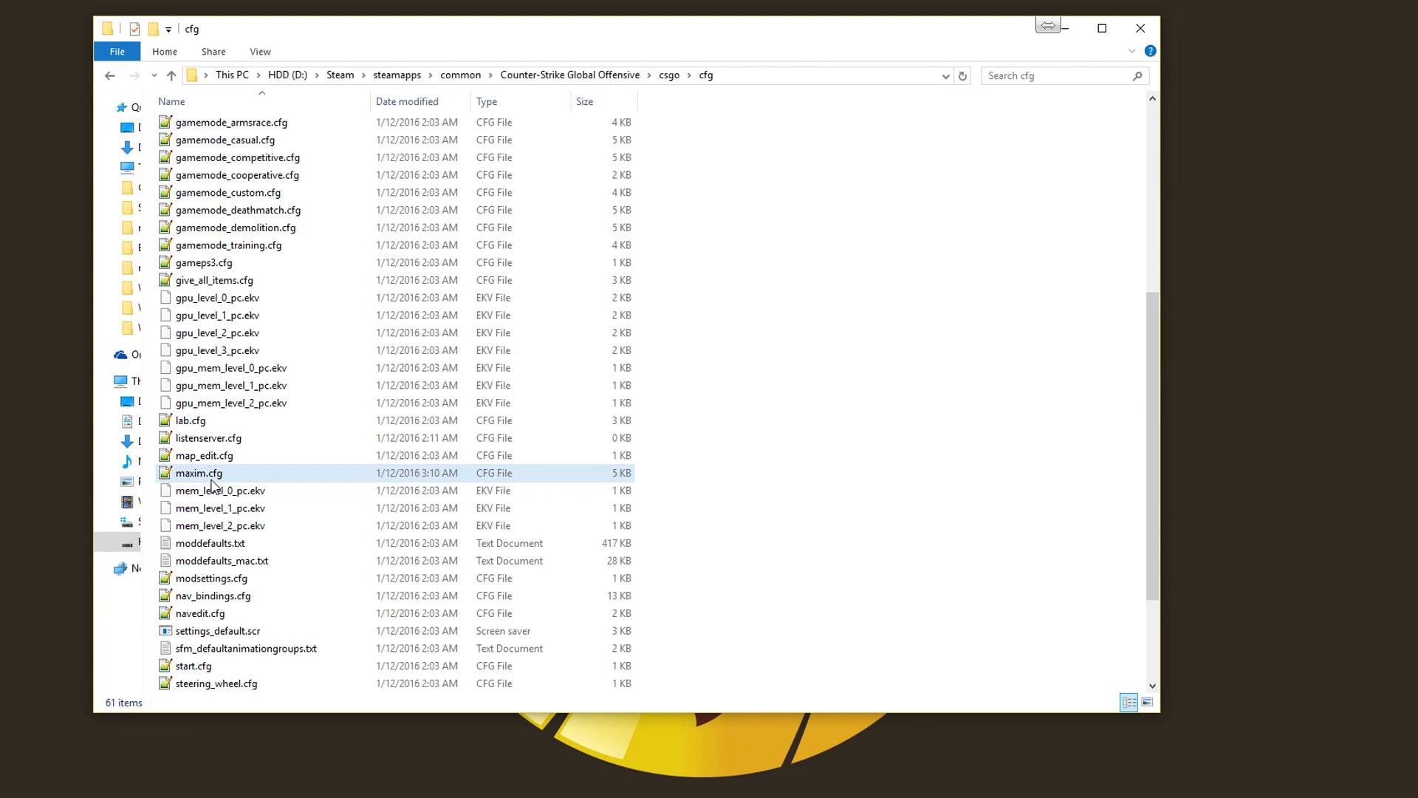
- Open maxim.cfg in Notepad++ and read through its commands, then leave the game for the desktop
{"action": "double_click", "coordinate": [198, 473]}
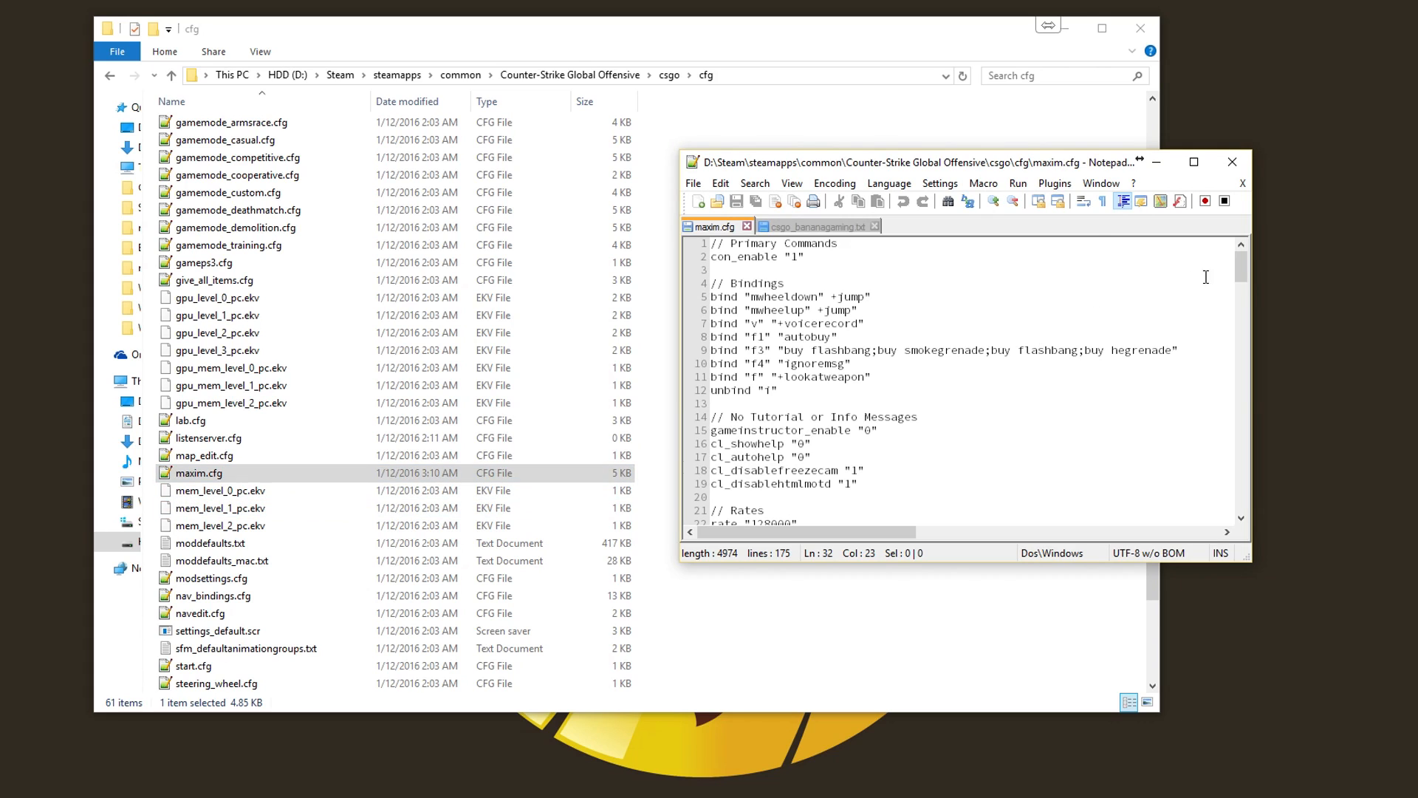
{"action": "scroll", "scroll_direction": "down", "scroll_amount": 3}
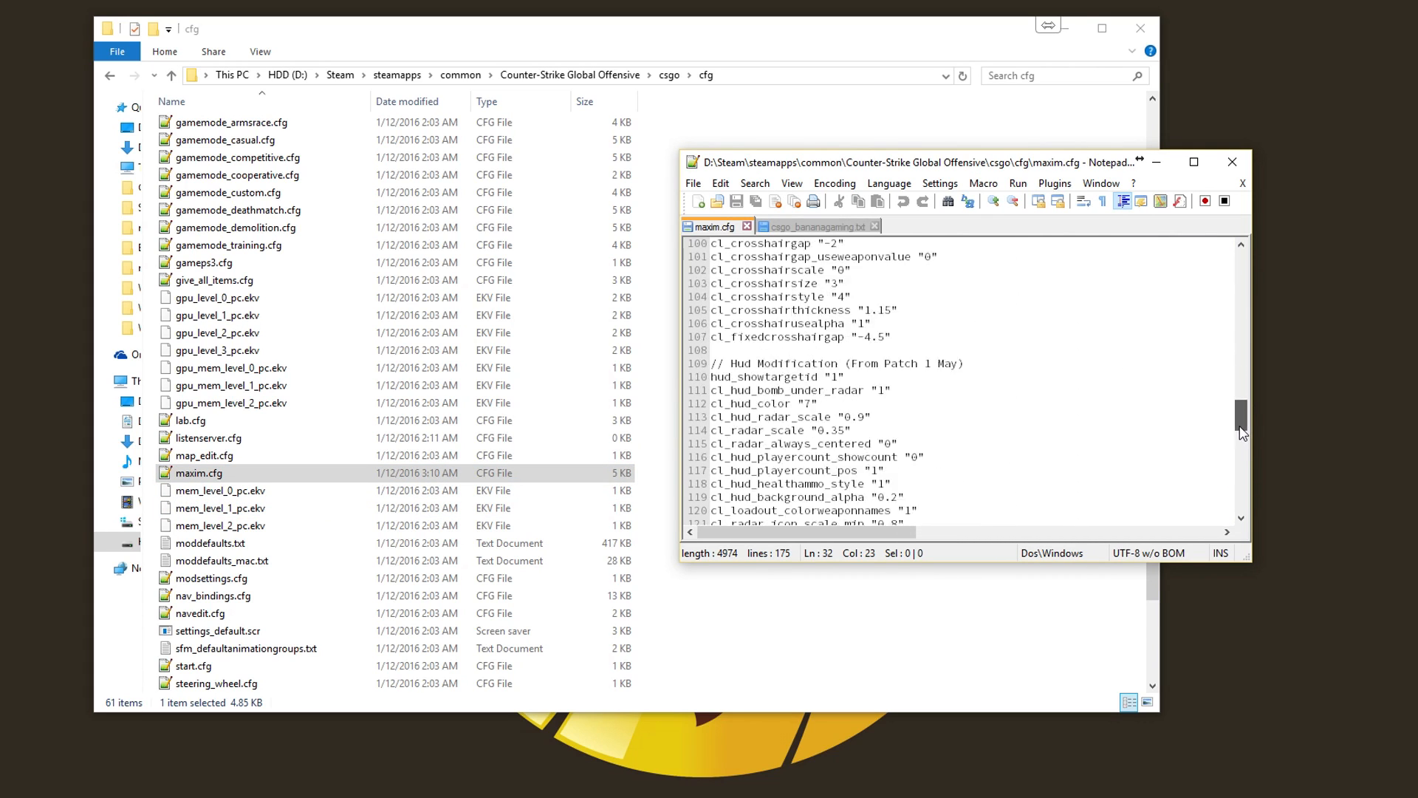
{"action": "scroll", "scroll_direction": "down", "scroll_amount": 3}
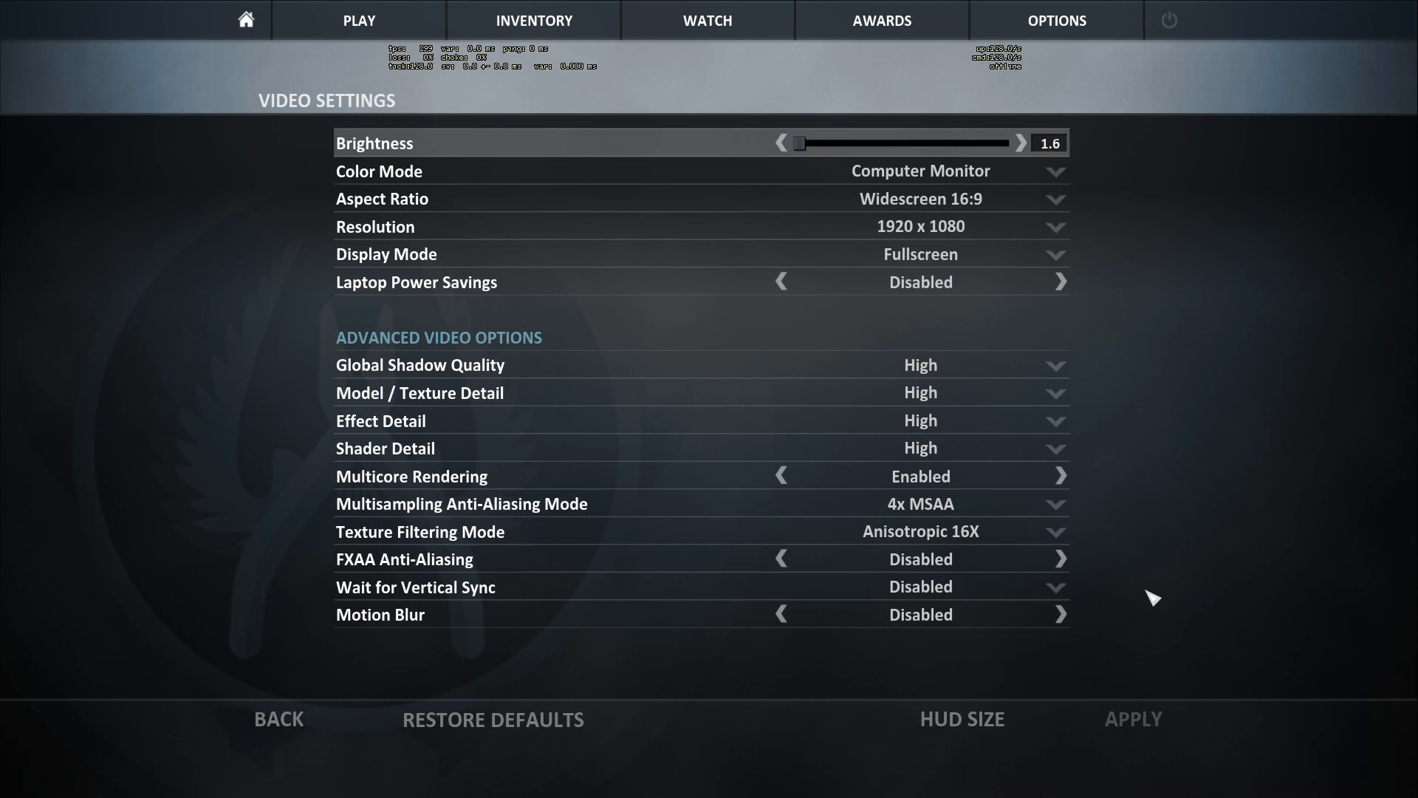
{"action": "key", "text": "F12"}
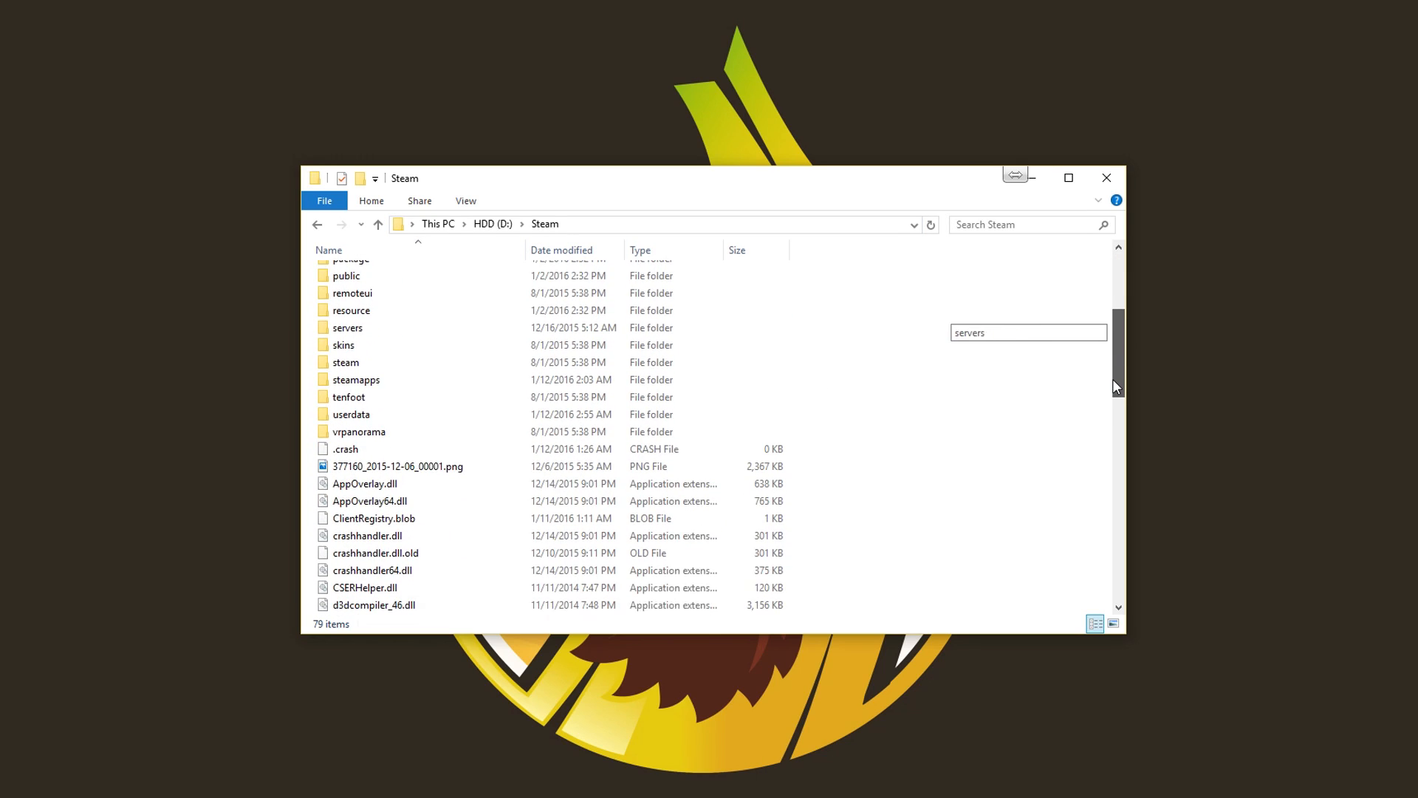
- Open the userdata folder inside D:\Steam
{"action": "left_click", "coordinate": [352, 405]}
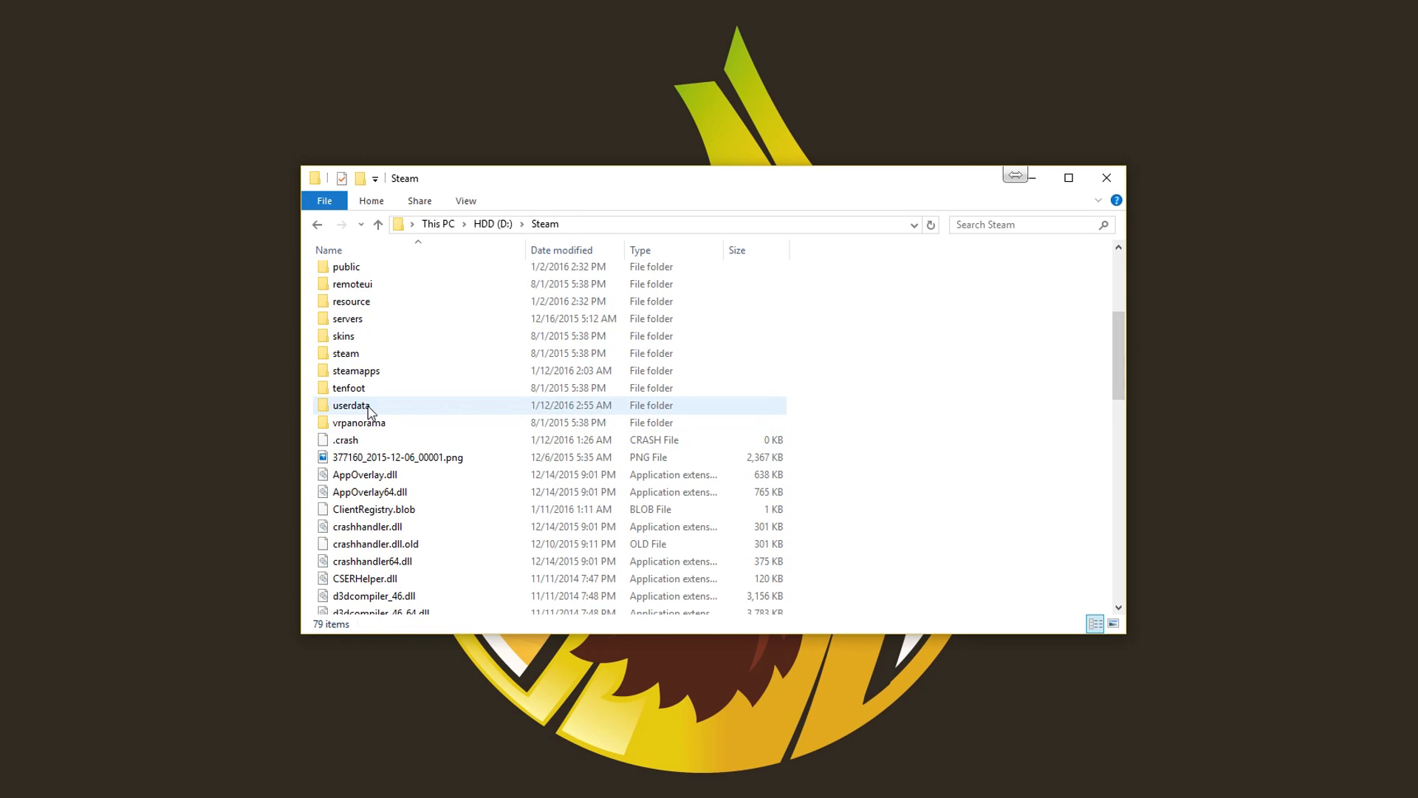
{"action": "double_click", "coordinate": [351, 404]}
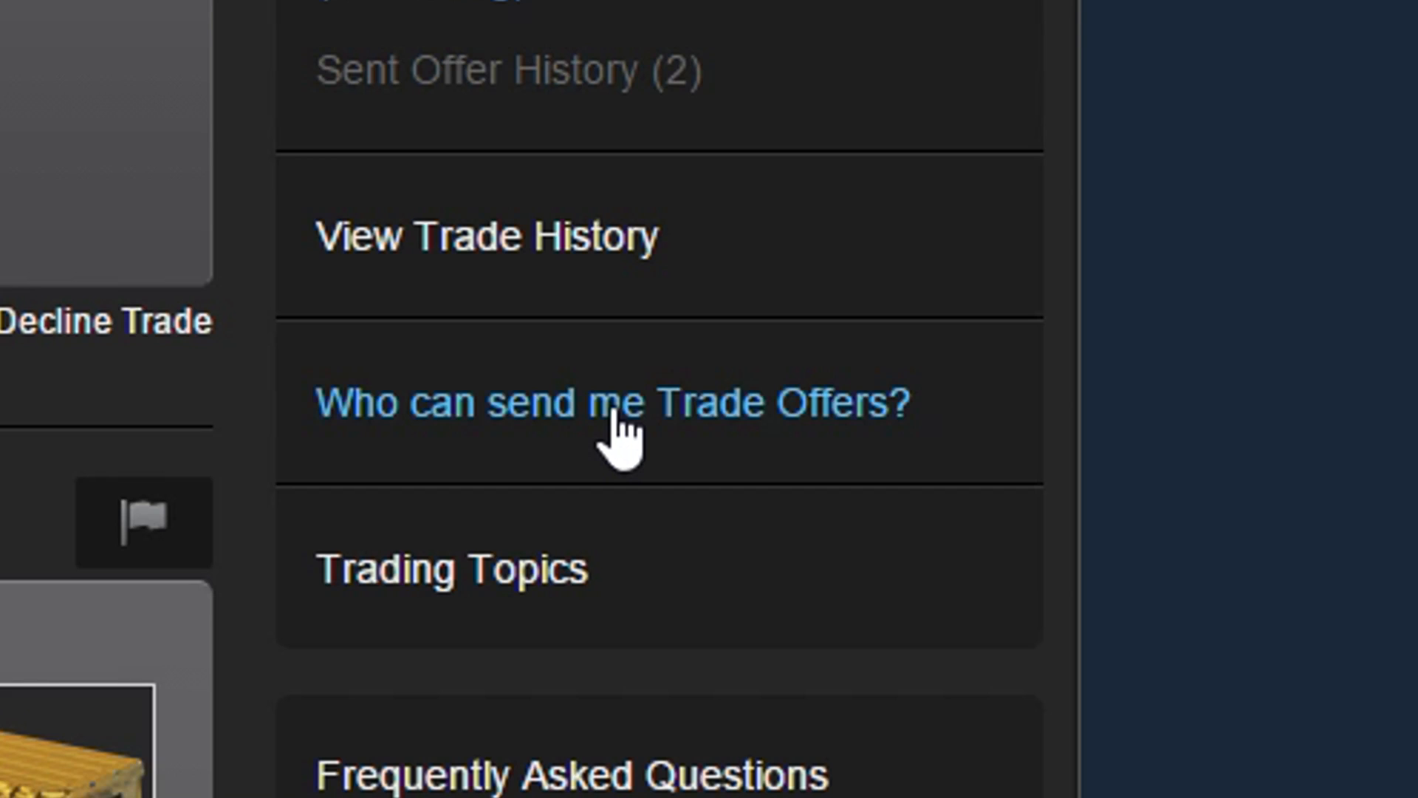
- Open Steam's 'Who can send me Trade Offers?' page
{"action": "left_click", "coordinate": [617, 401]}
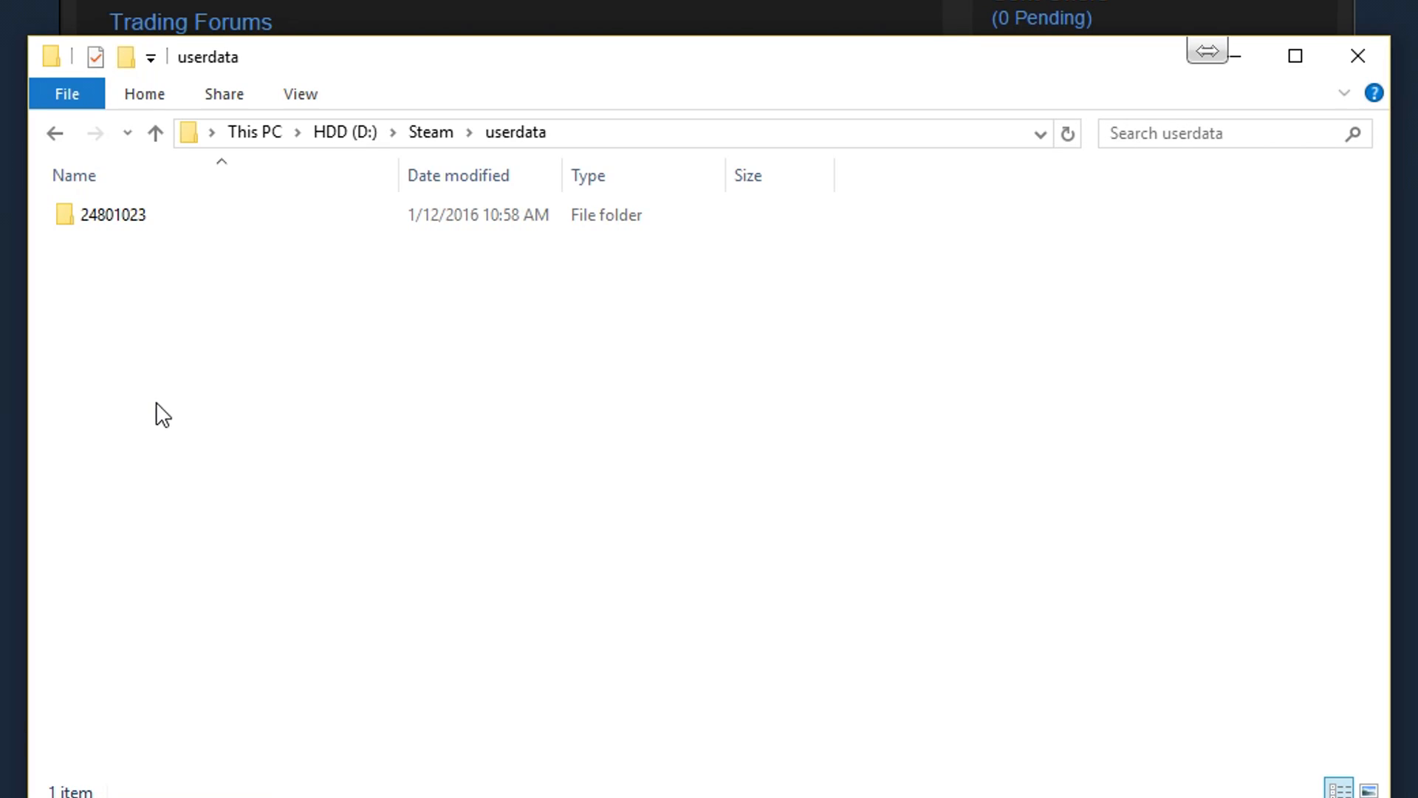
- Enter the account folder in userdata and permanently delete its 730 folder
{"action": "double_click", "coordinate": [114, 214]}
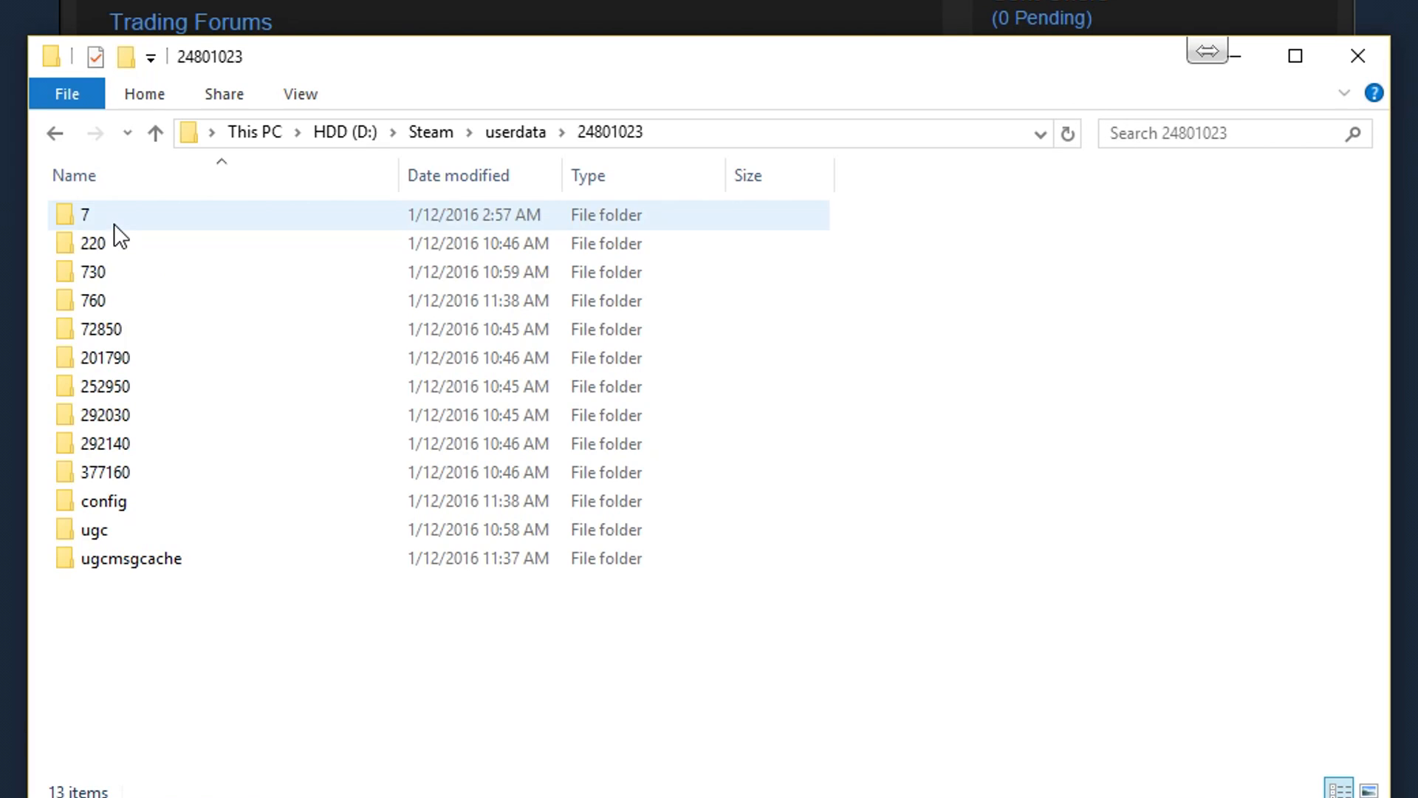
{"action": "left_click", "coordinate": [92, 272]}
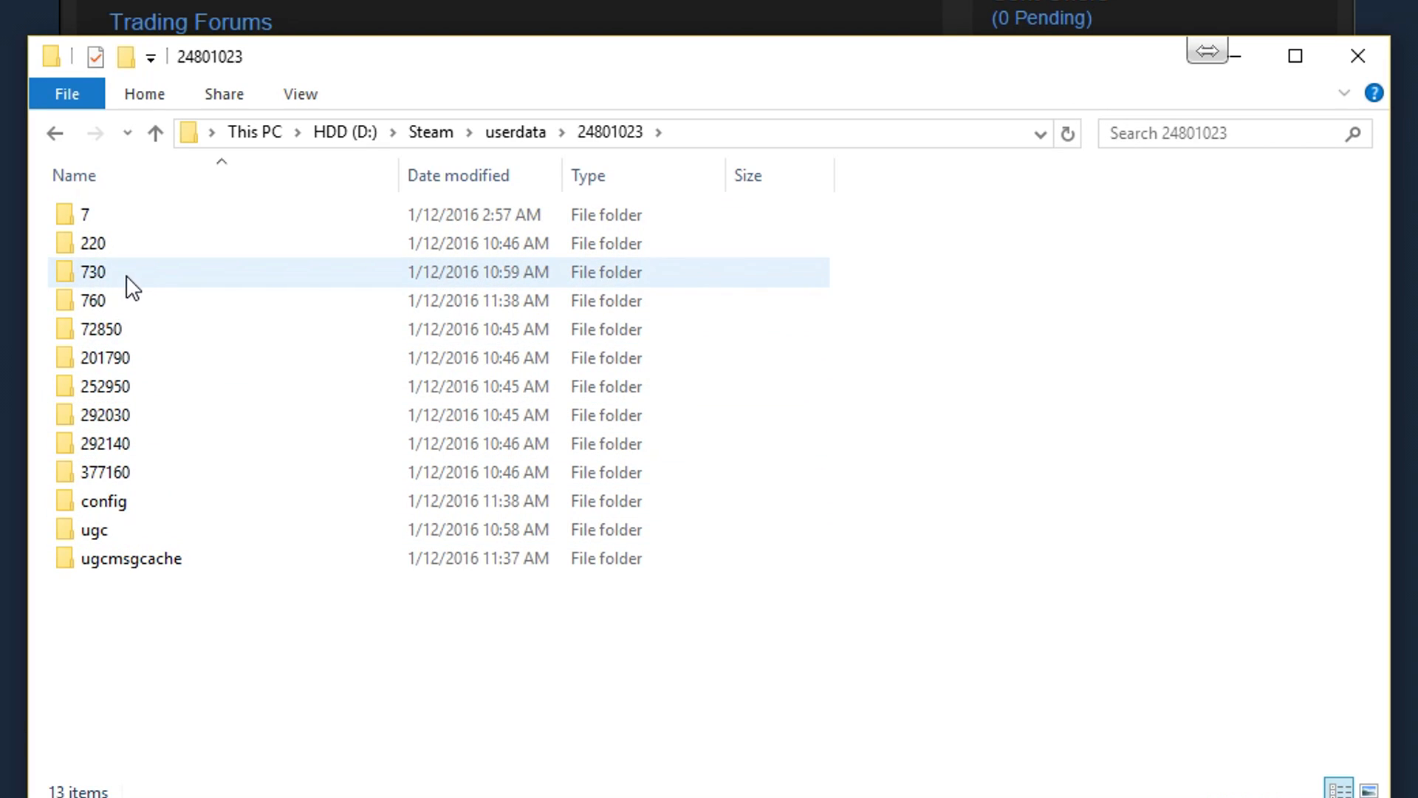
{"action": "mouse_move", "coordinate": [127, 272]}
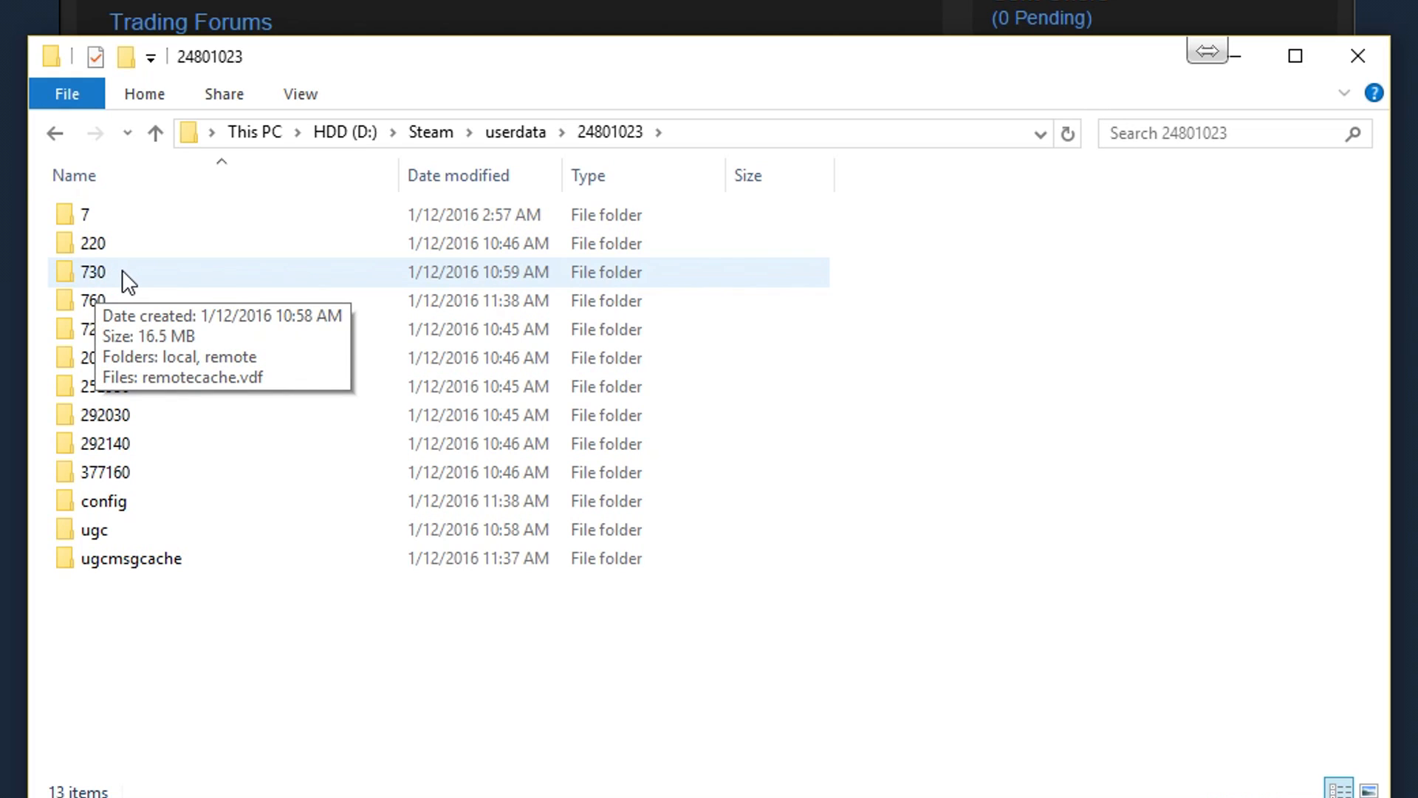
{"action": "left_click", "coordinate": [92, 272]}
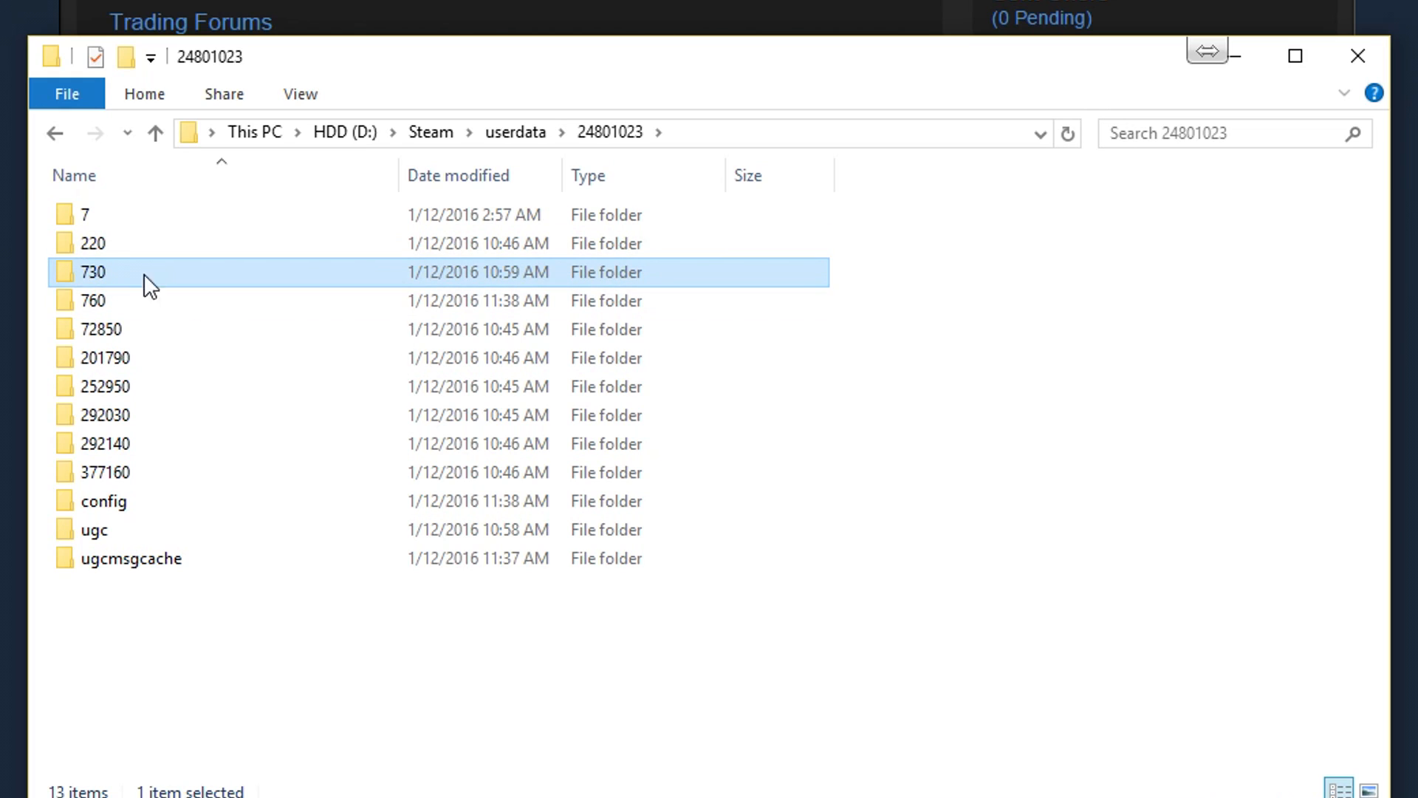
{"action": "mouse_move", "coordinate": [136, 280]}
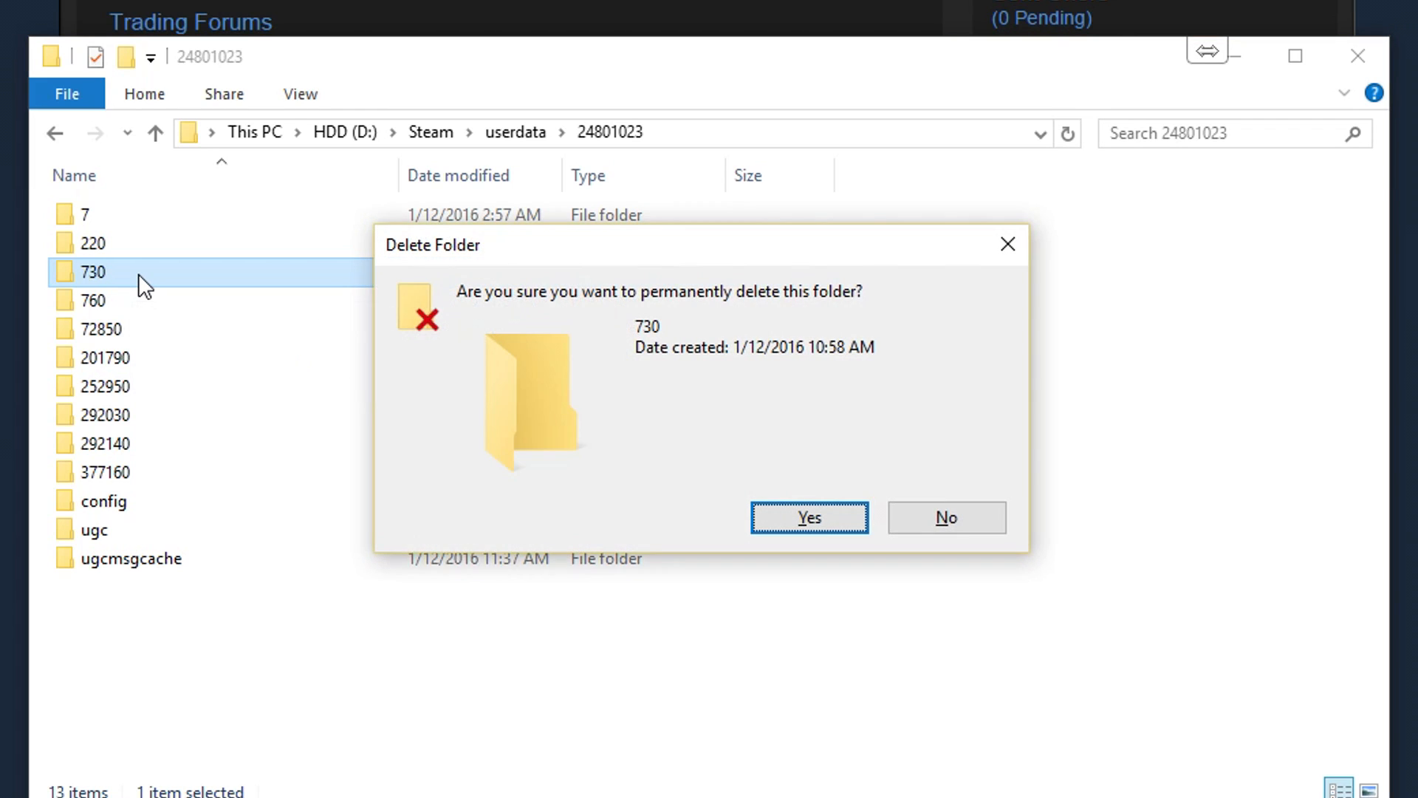
{"action": "left_click", "coordinate": [808, 517]}
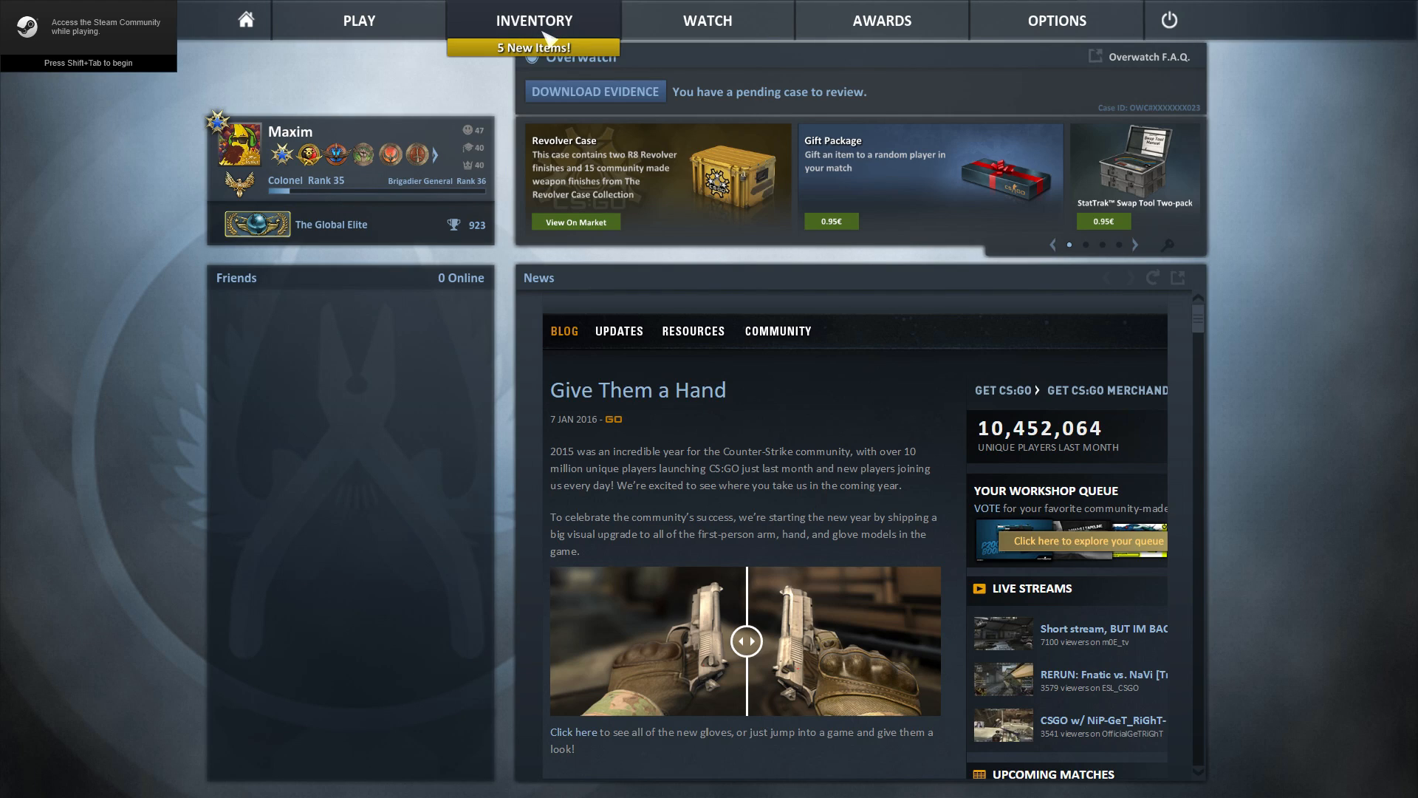
- Acknowledge the five new items in the inventory, then bring up Options
{"action": "left_click", "coordinate": [533, 19]}
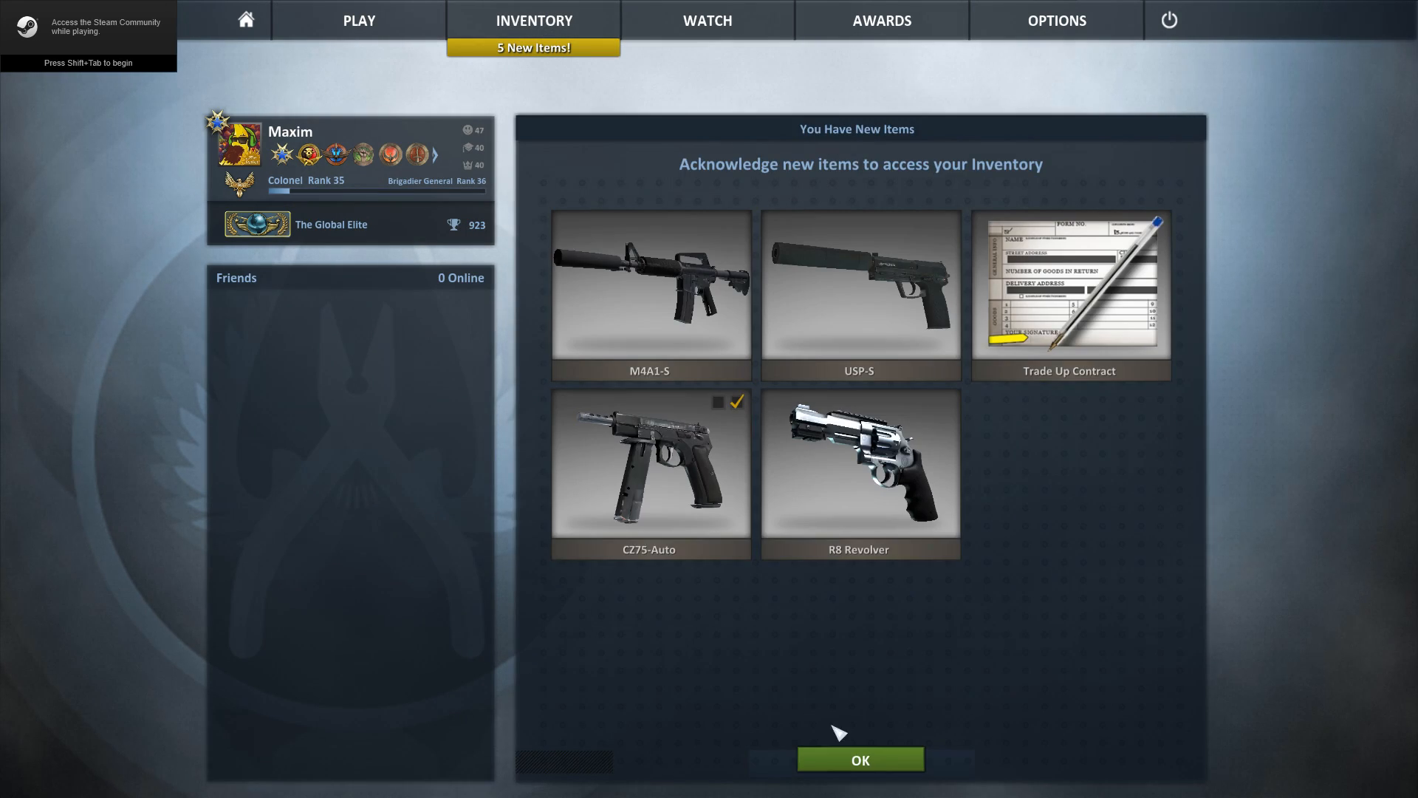
{"action": "left_click", "coordinate": [859, 759]}
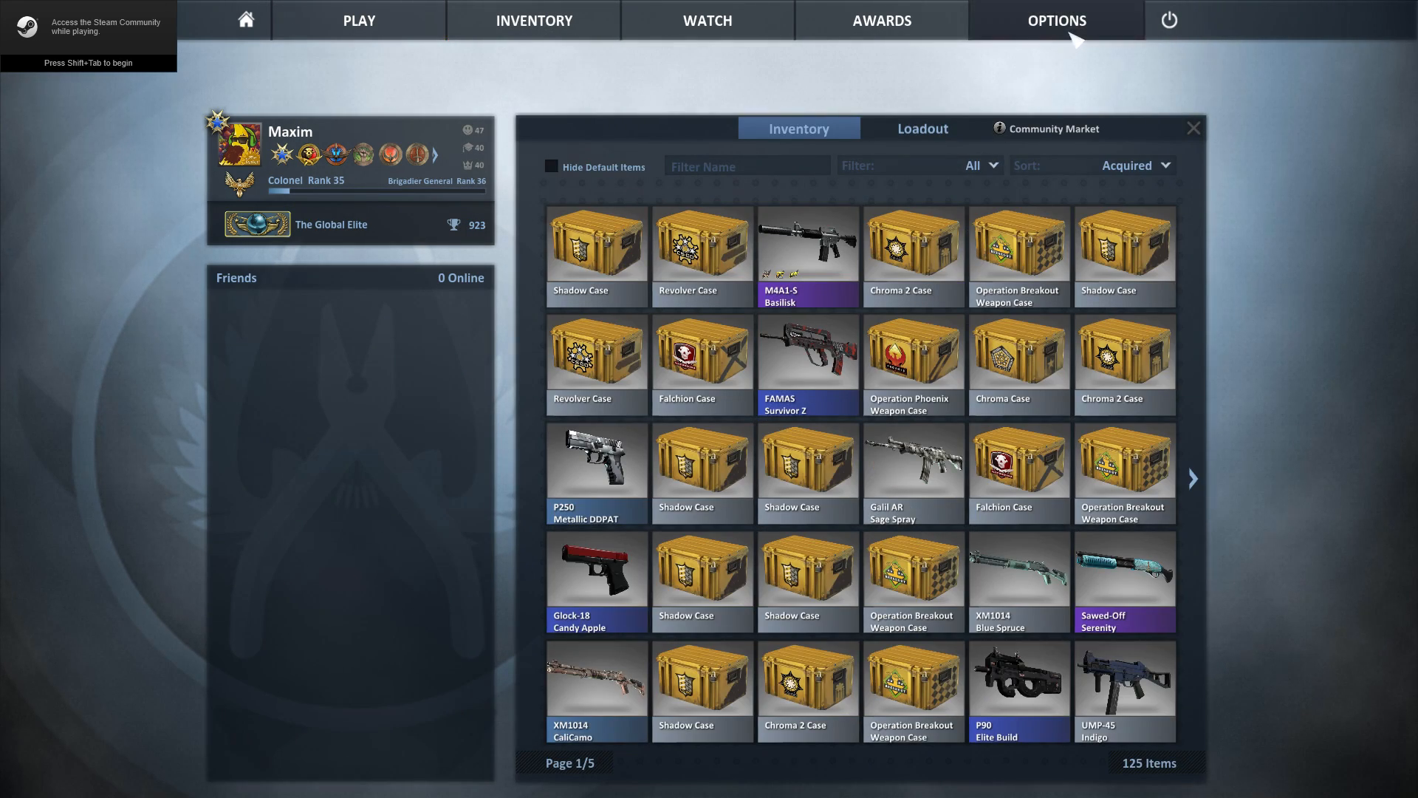
{"action": "left_click", "coordinate": [1054, 19]}
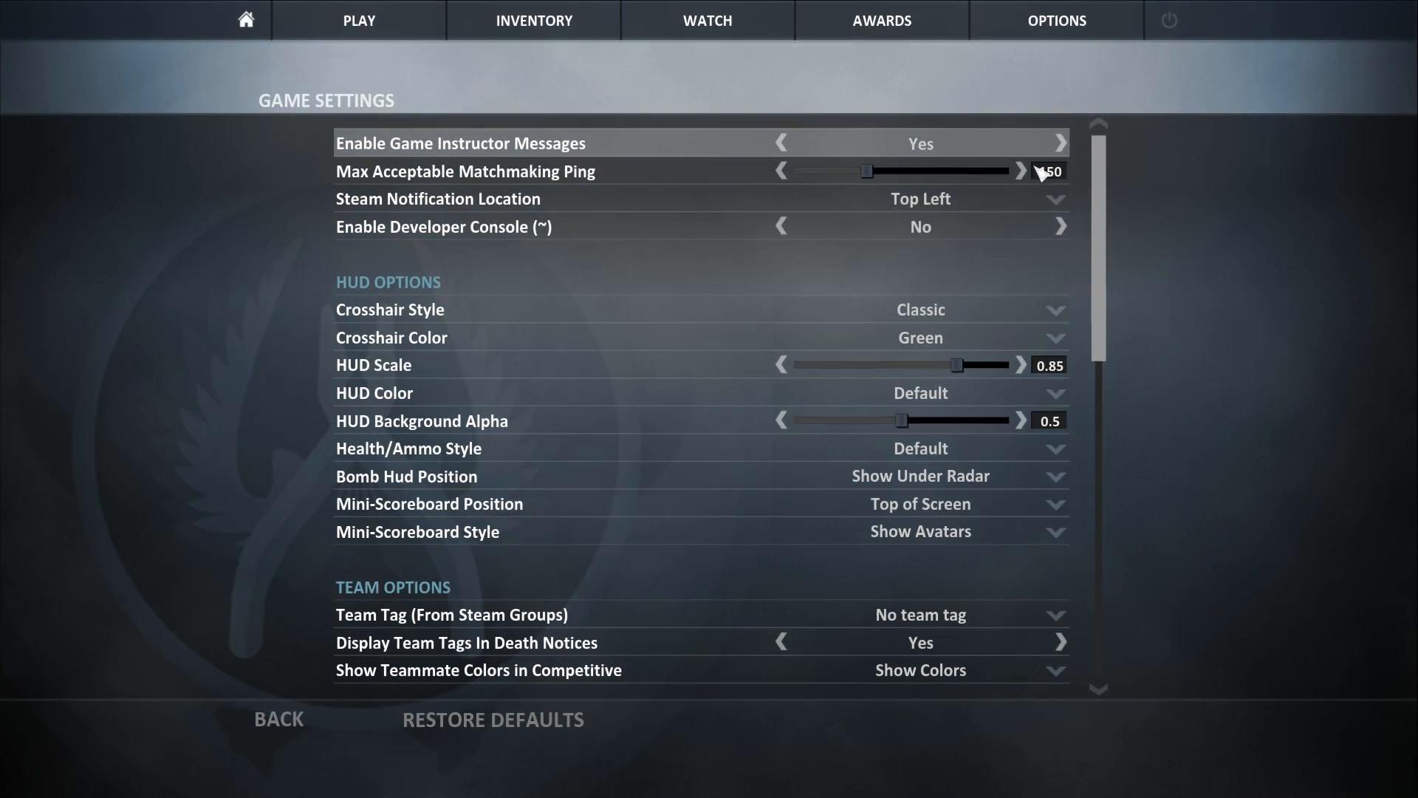
- Set 'Enable Developer Console (~)' to Yes in Game Settings
{"action": "left_click", "coordinate": [1062, 226]}
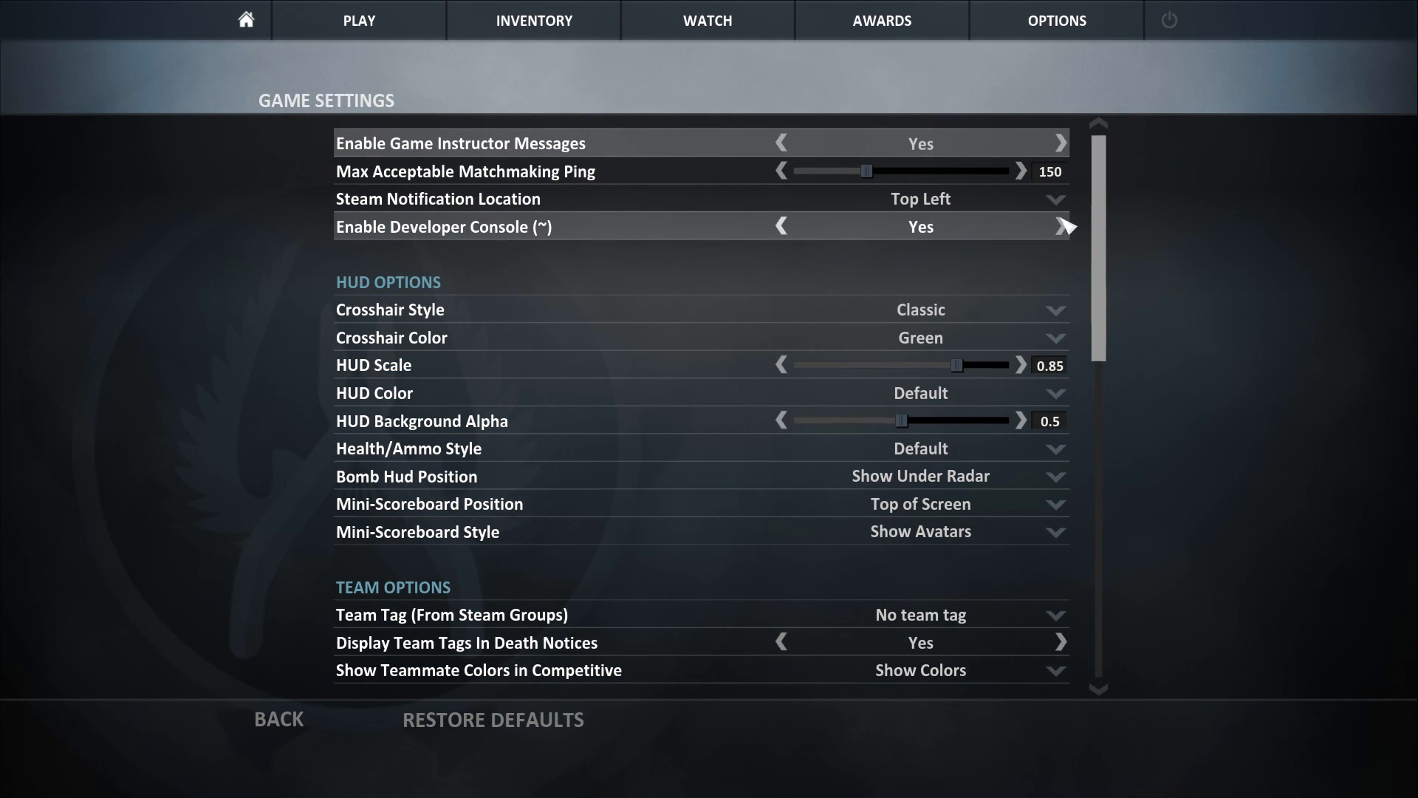